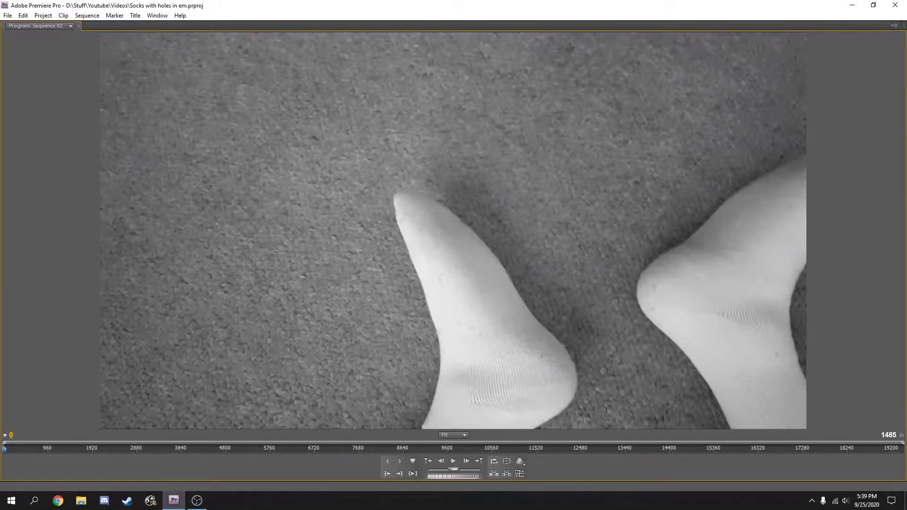
Start playback of Sequence 02 from the beginning in the Program monitor
{"action": "left_click", "coordinate": [452, 461]}
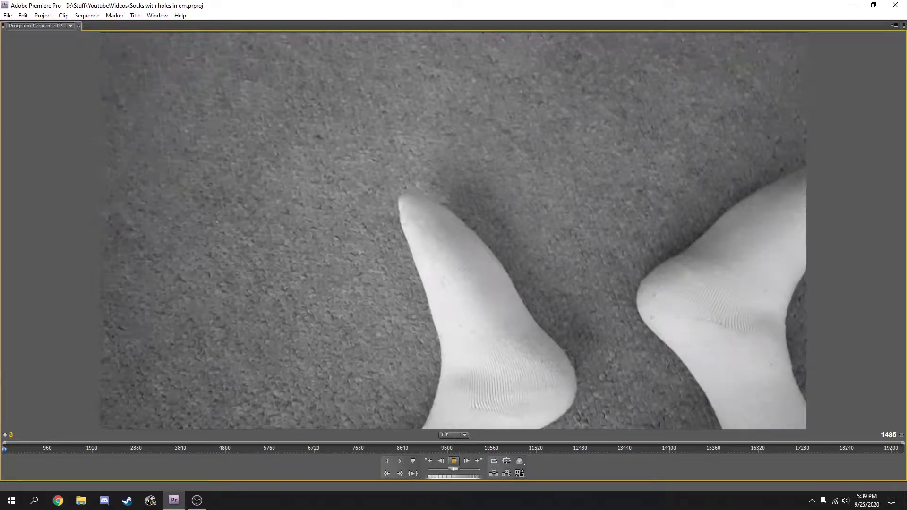